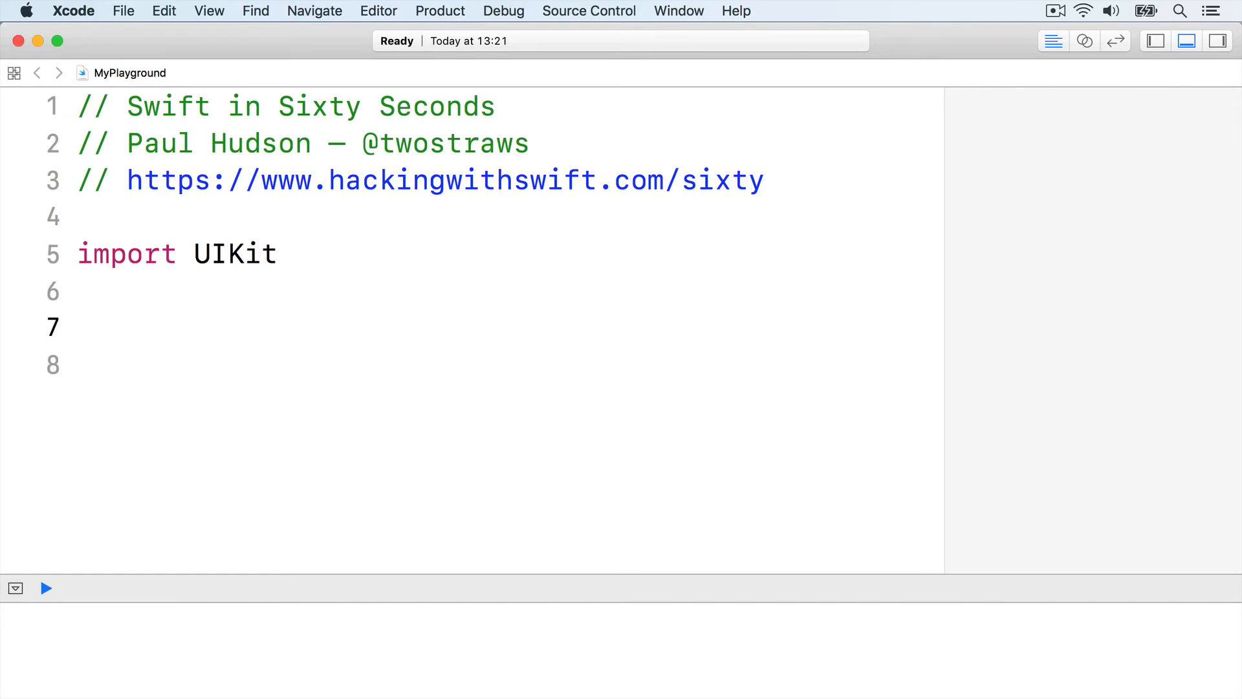
# Write func travel(action: (String) -> Void) printing a getting-ready line, calling action("London"), then printing arrival
pyautogui.write('func travel(actio')
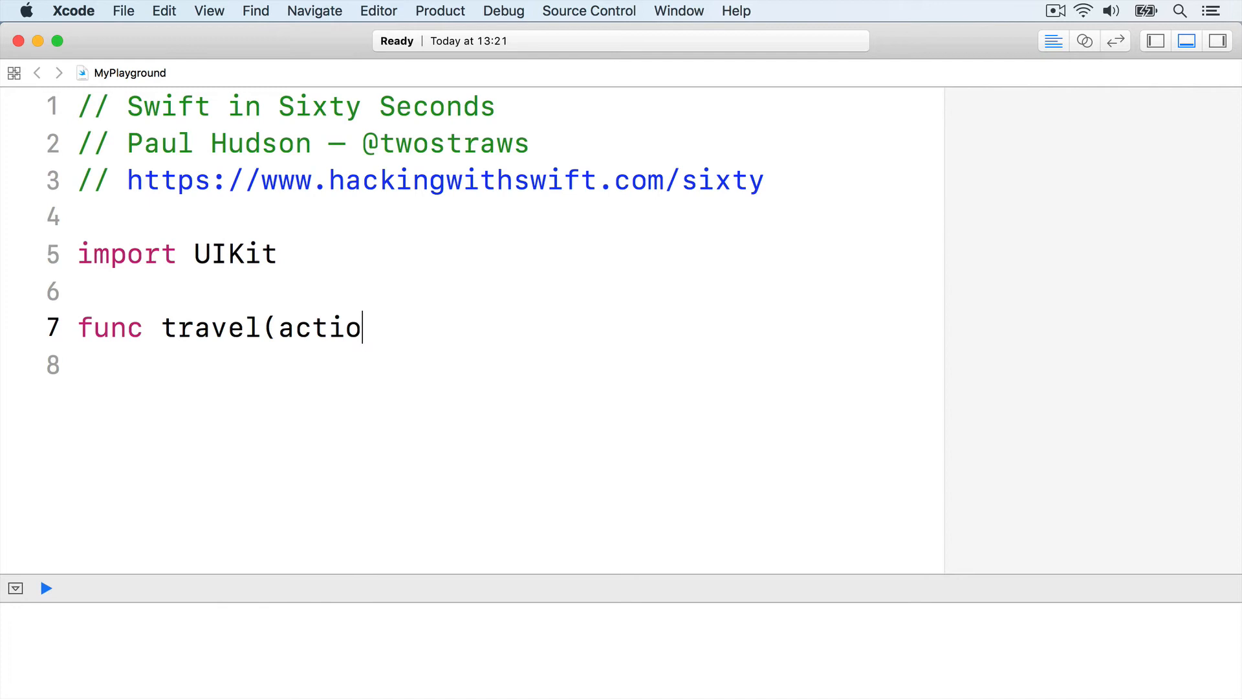
pyautogui.write('n: (String) -> Void) {')
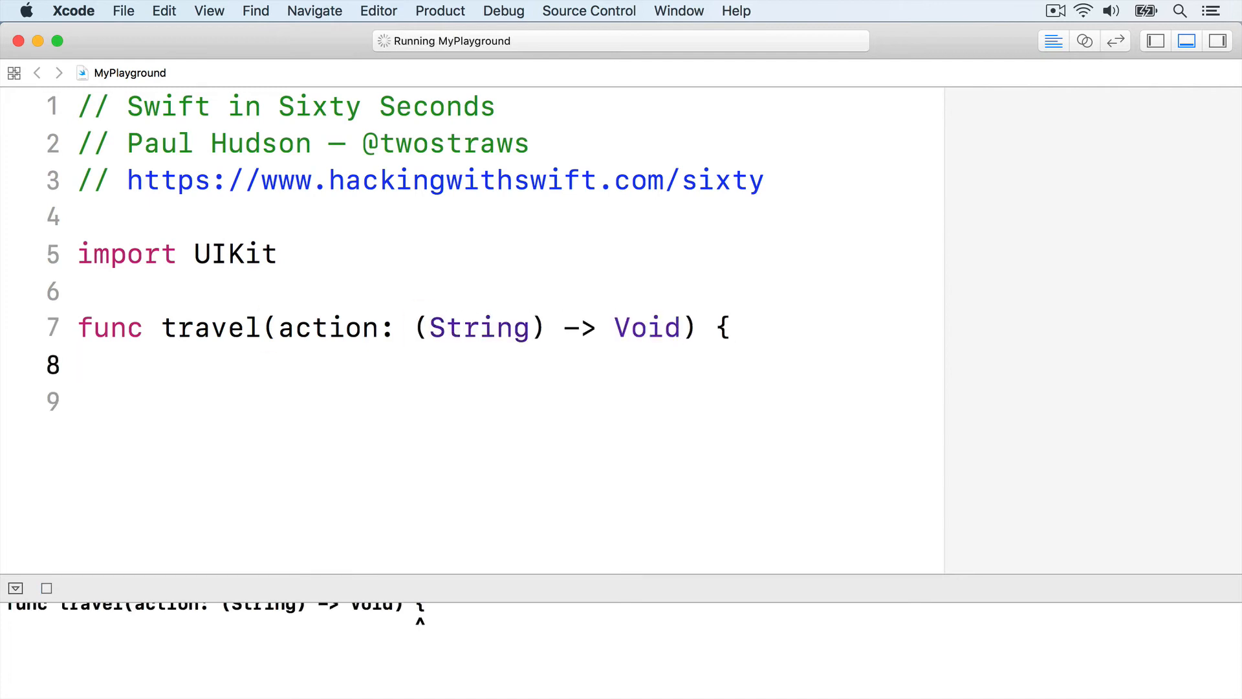
pyautogui.write('print("I\'m getting ready to go.')
pyautogui.write('action("')
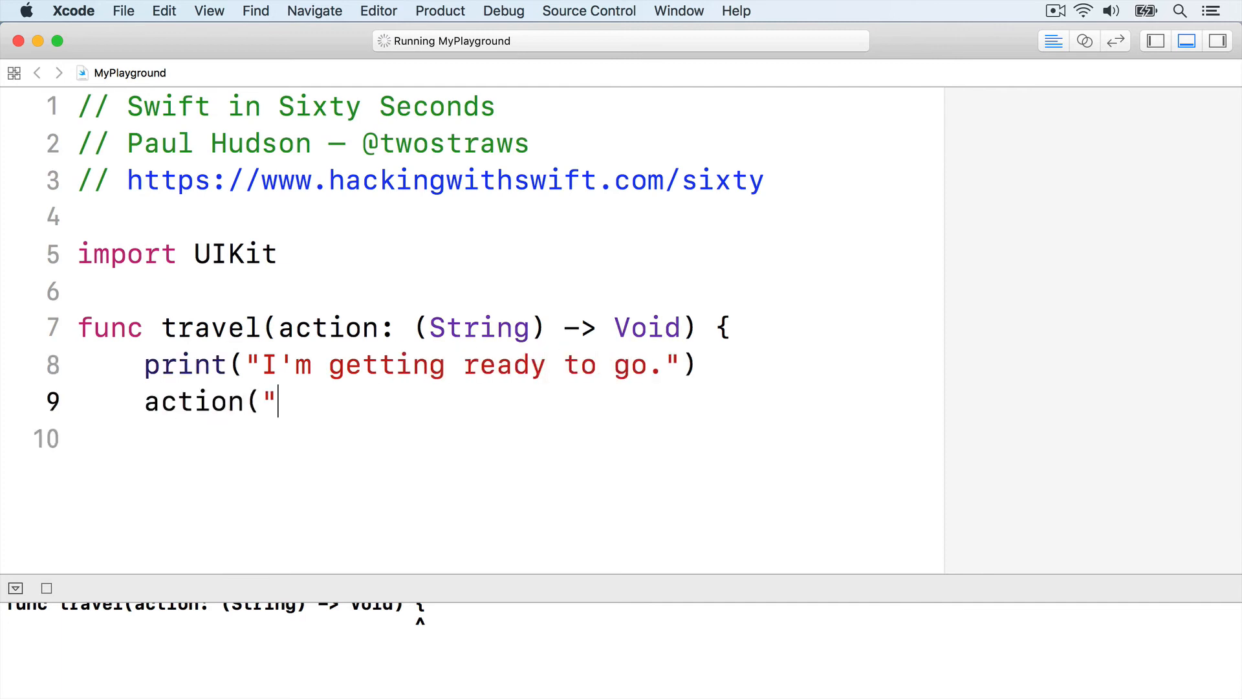
pyautogui.write('London")')
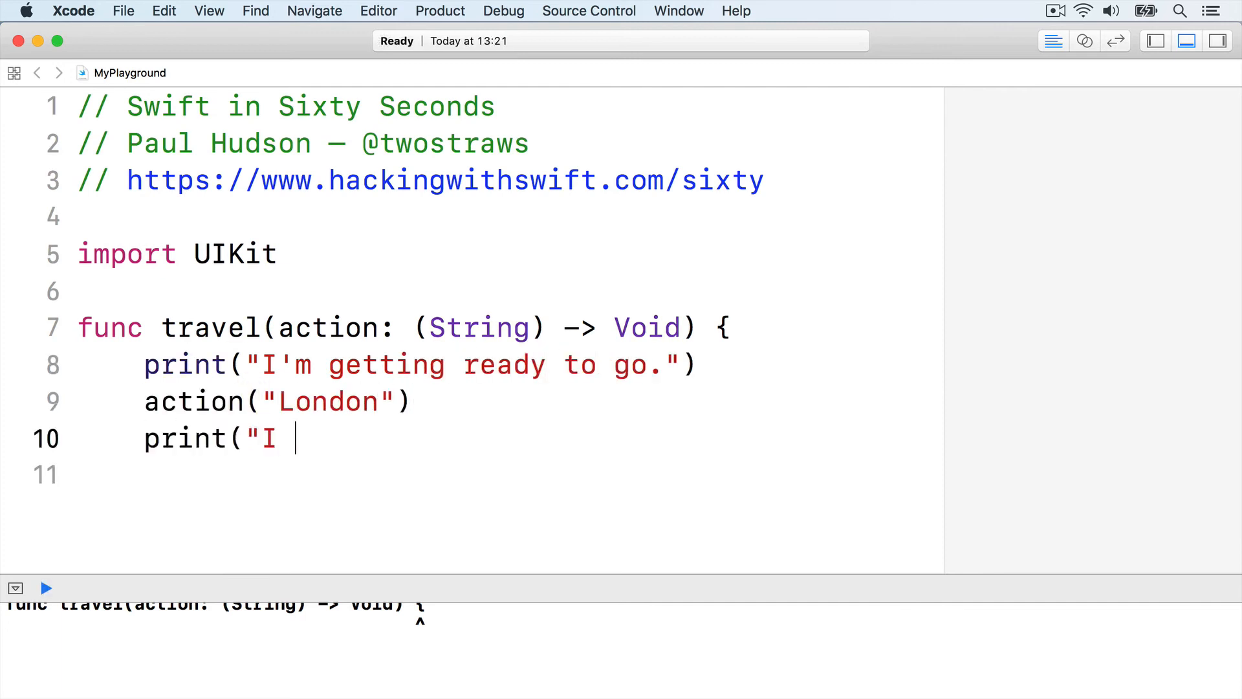
pyautogui.write('arrived!")')
pyautogui.click(505, 475)
pyautogui.write('}')
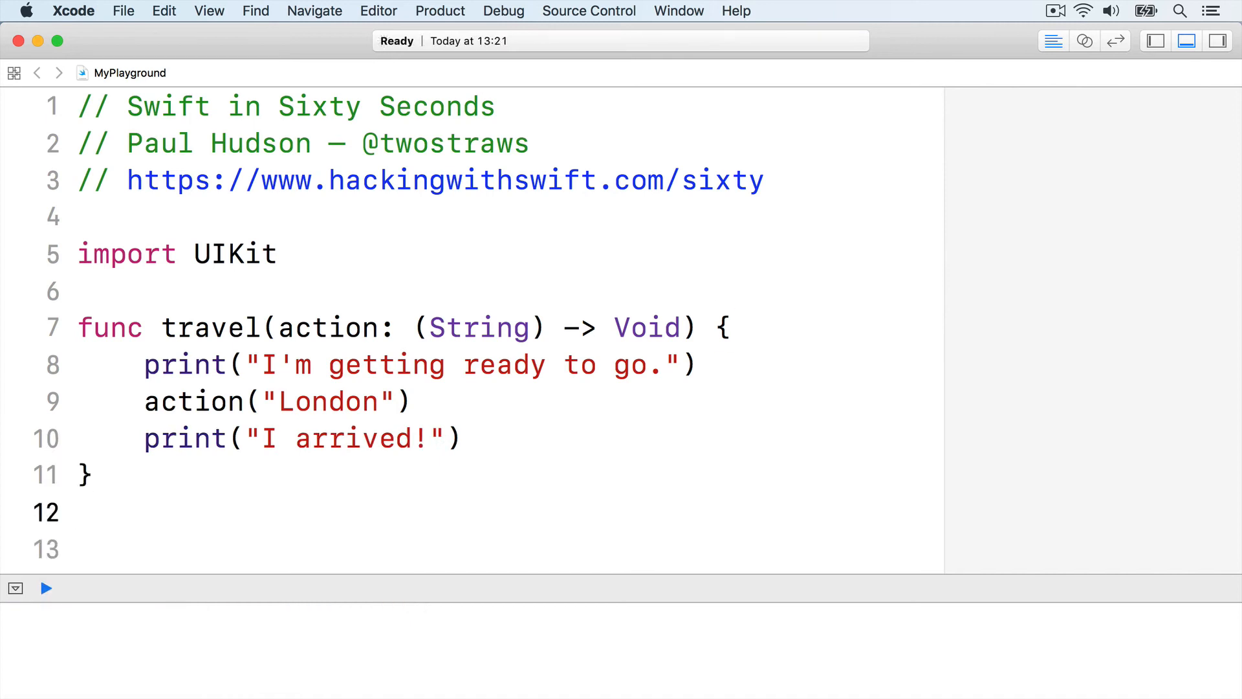
pyautogui.click(77, 512)
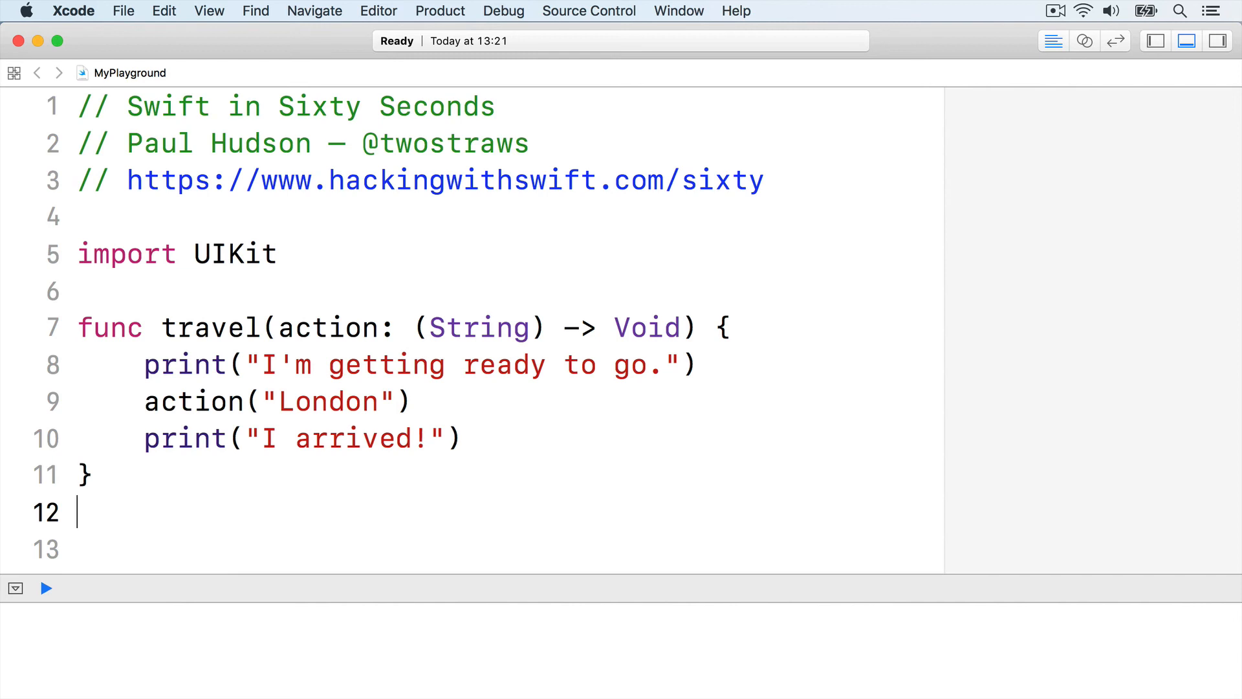
# Call travel { (place: String) in with a print interpolating \(place) in "I'm going to"
pyautogui.write('travel { (pl')
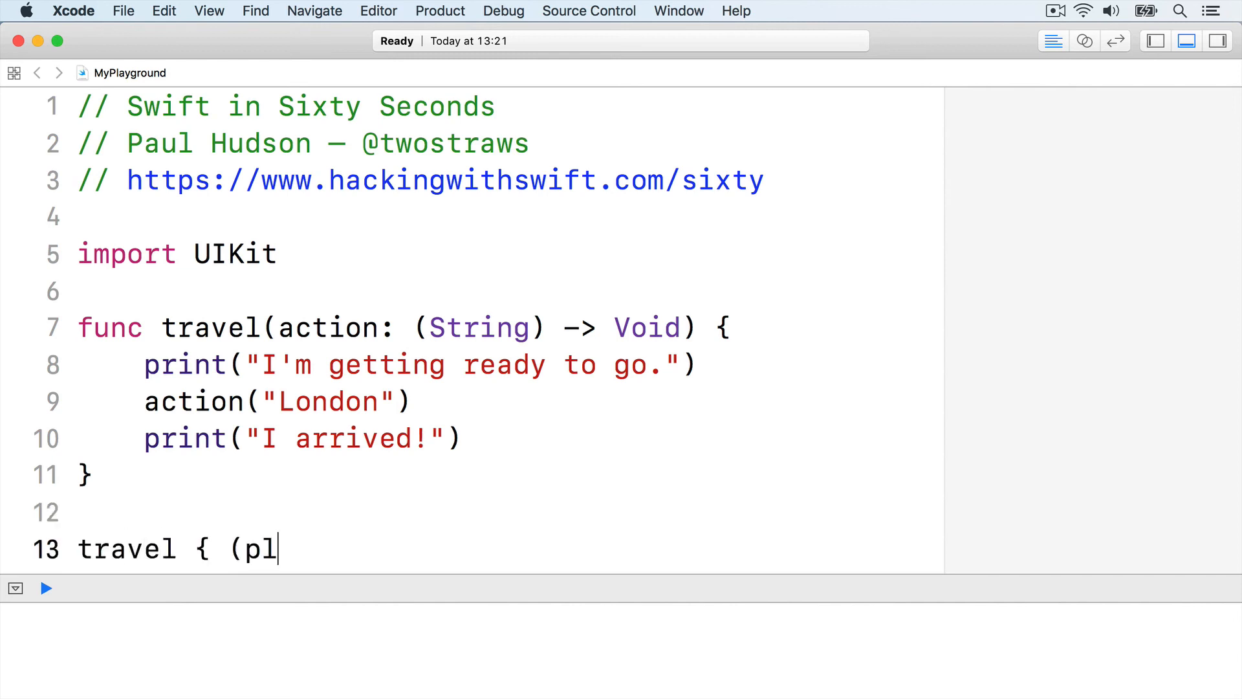
pyautogui.write('ace: String) in')
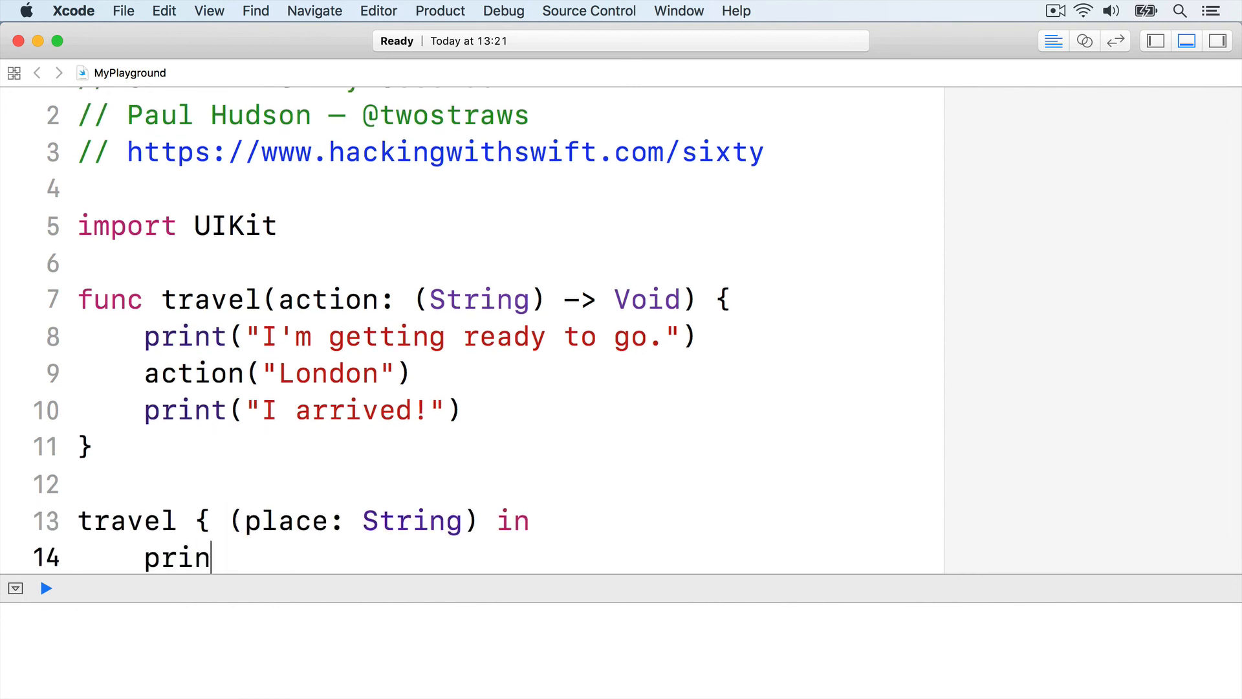
pyautogui.write('t("I\'m going to \\(place)')
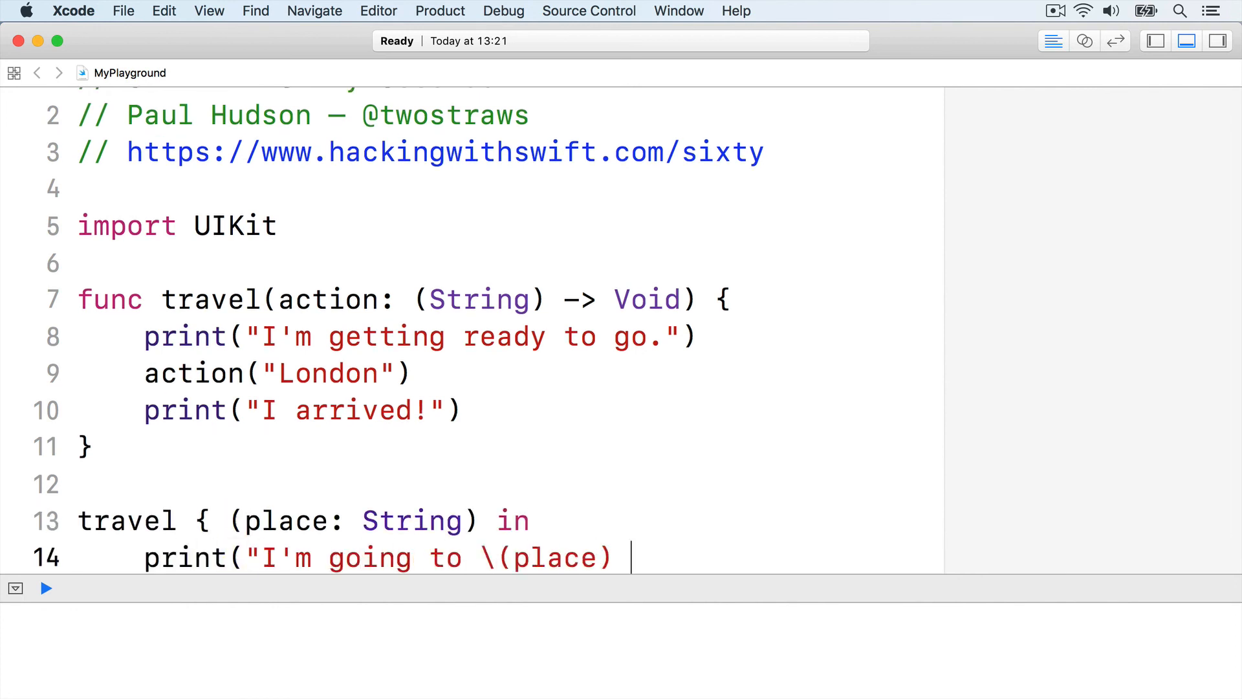